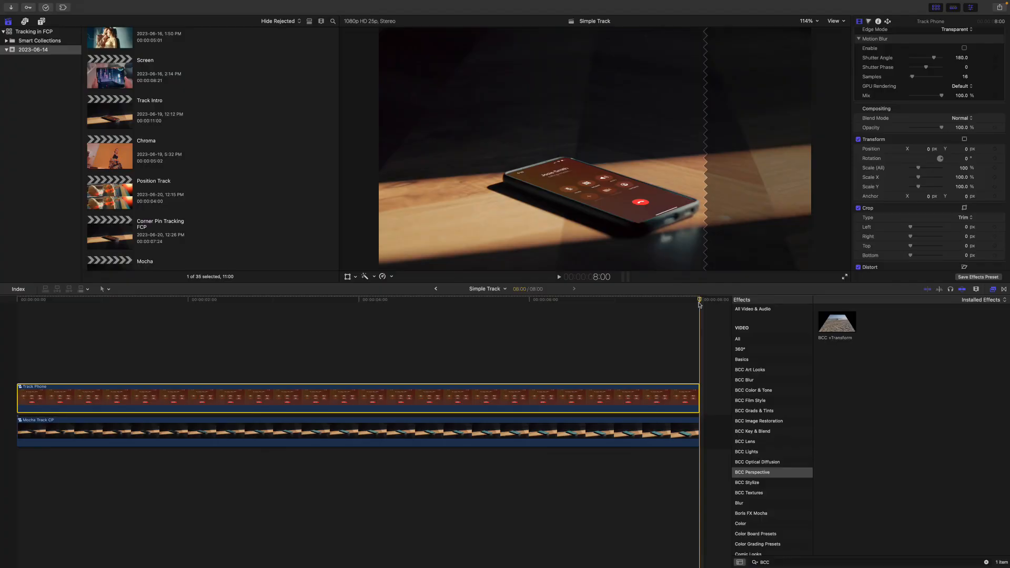
mouse_move(754, 459)
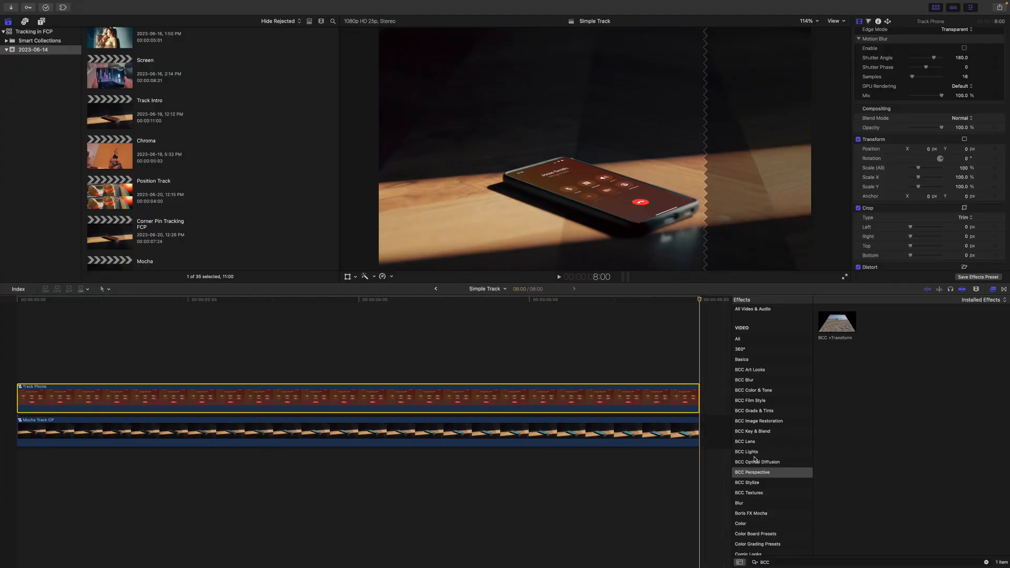
- Apply BCC +Light Flicker from the BCC Film Style category to the Track Phone clip
click(750, 399)
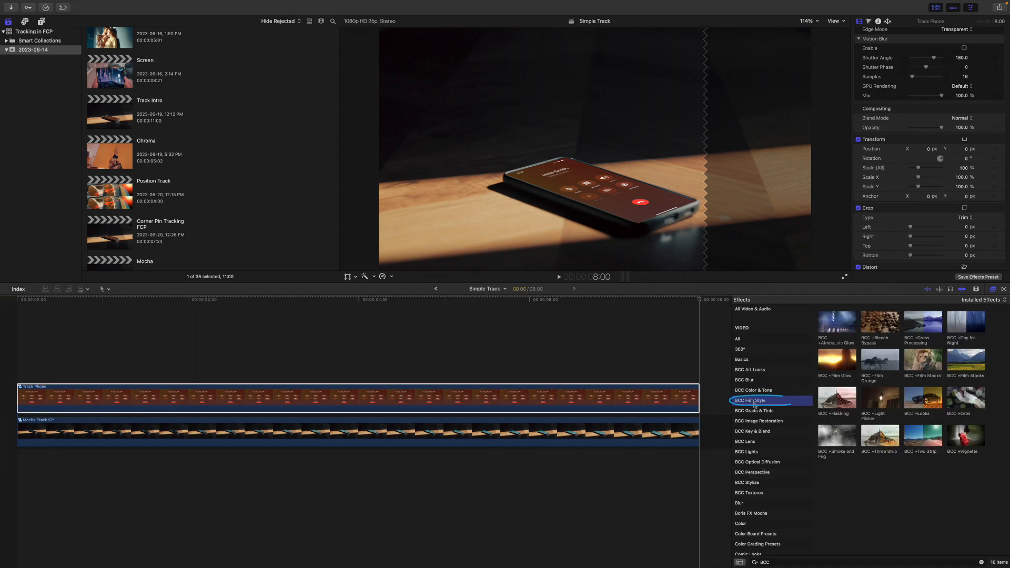
click(879, 398)
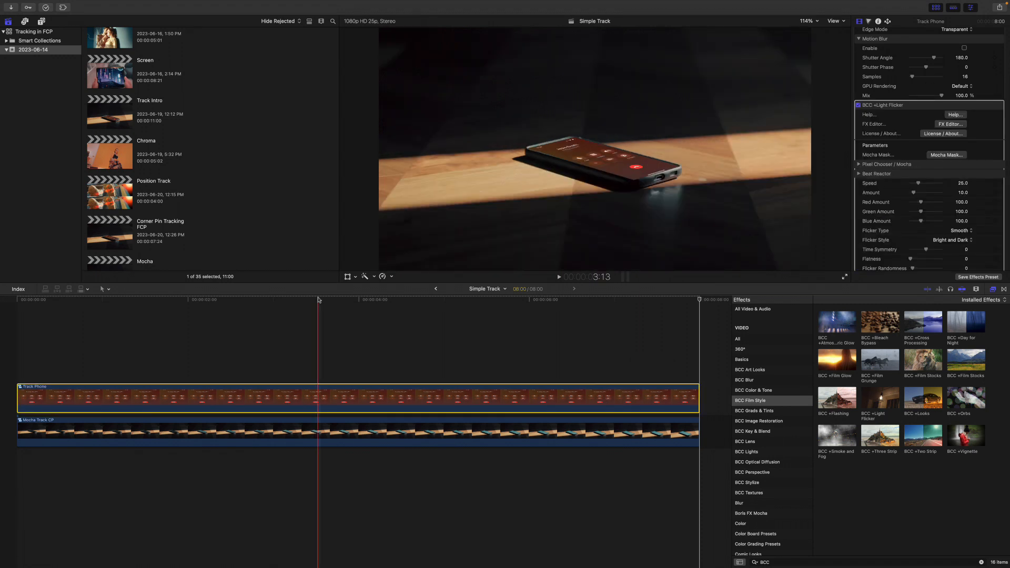
click(559, 277)
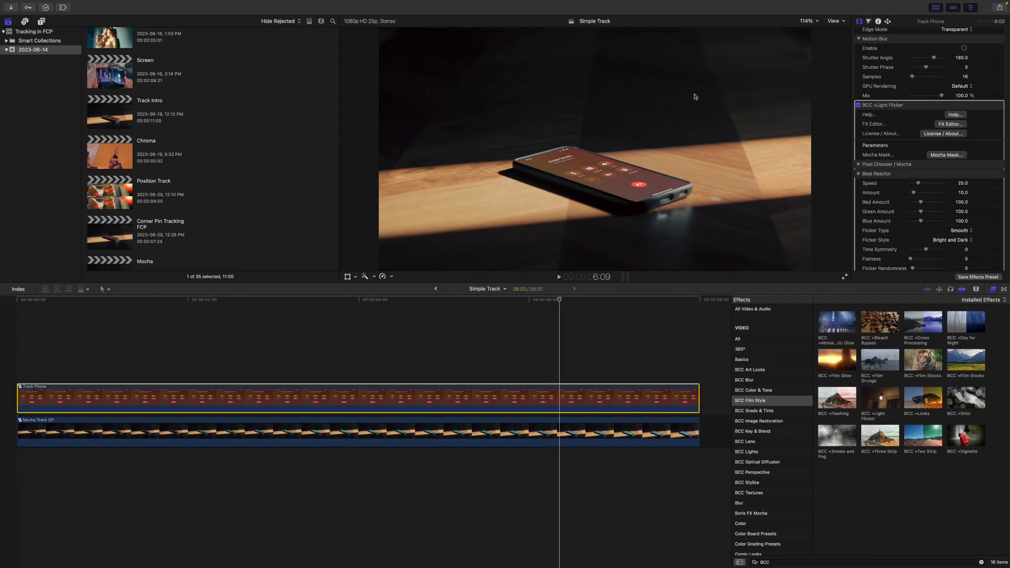
mouse_move(905, 139)
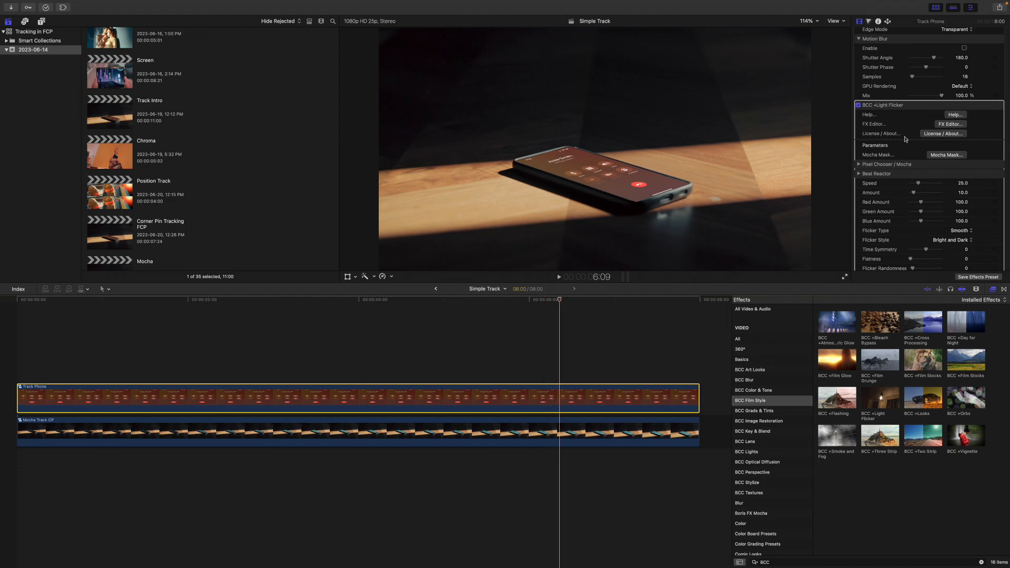
mouse_move(946, 128)
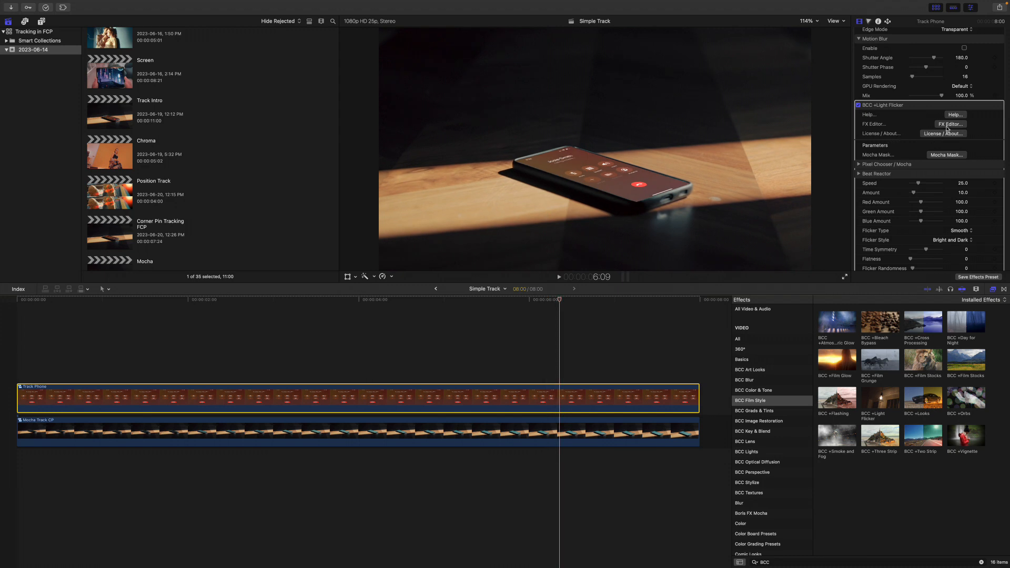
- Load the Bright Random Flashing preset in the FX Editor, preview it and apply it
click(951, 124)
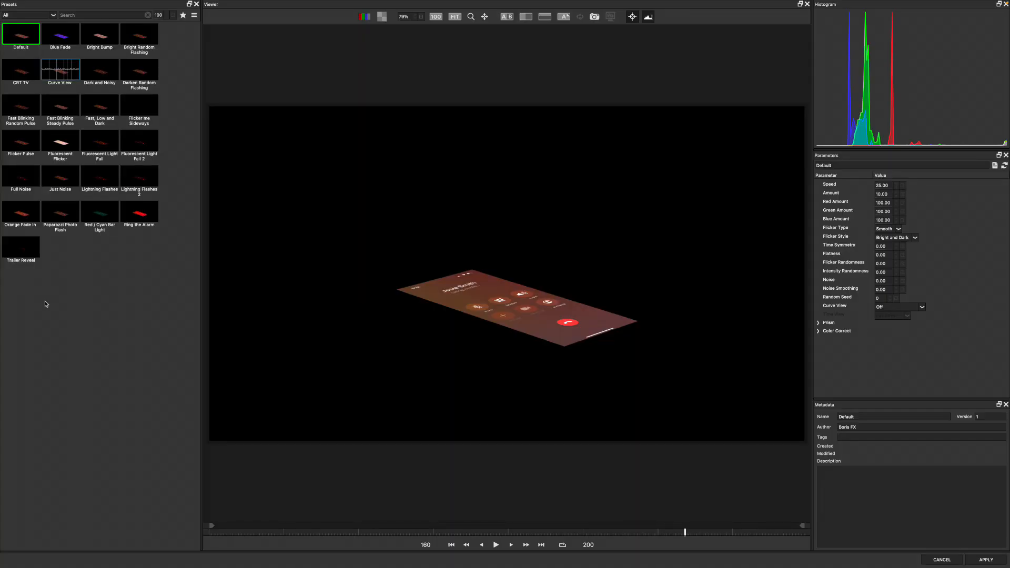
mouse_move(139, 33)
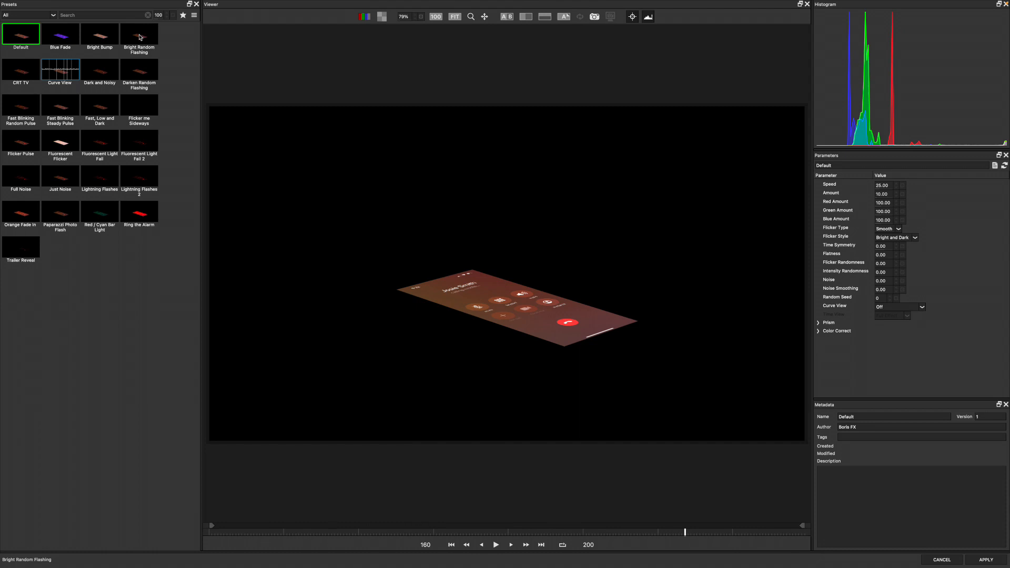
click(138, 34)
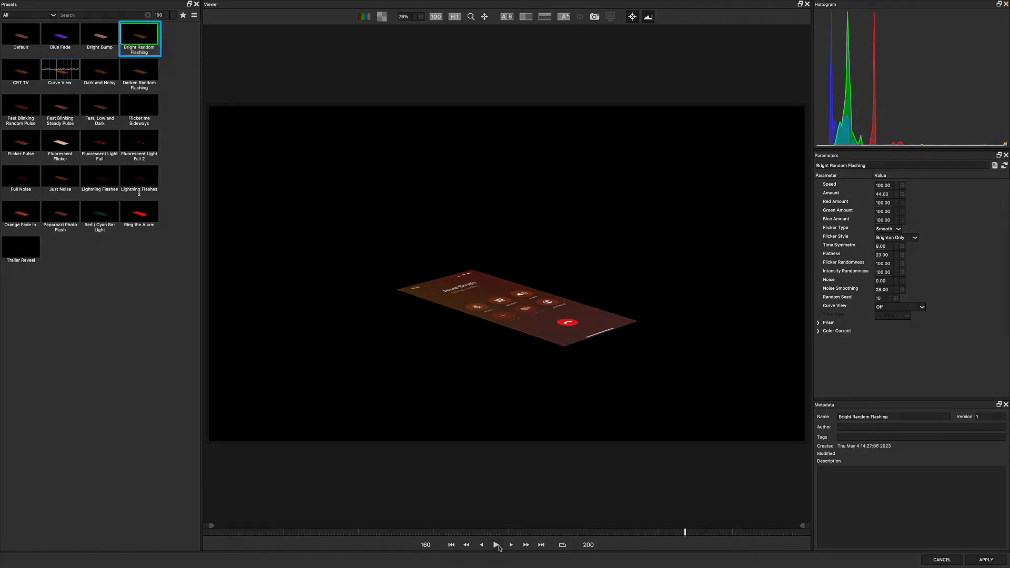
click(497, 544)
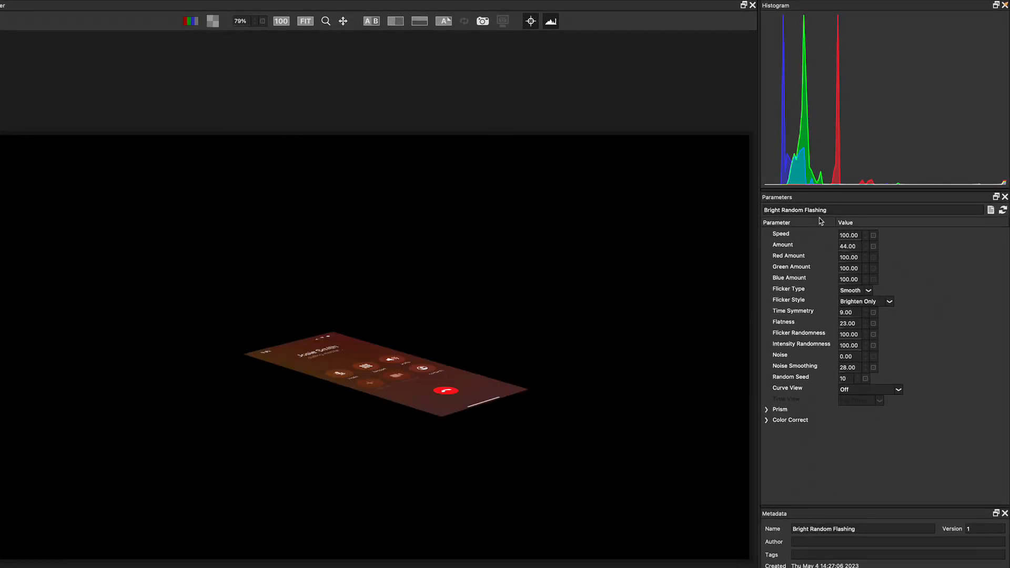
click(848, 246)
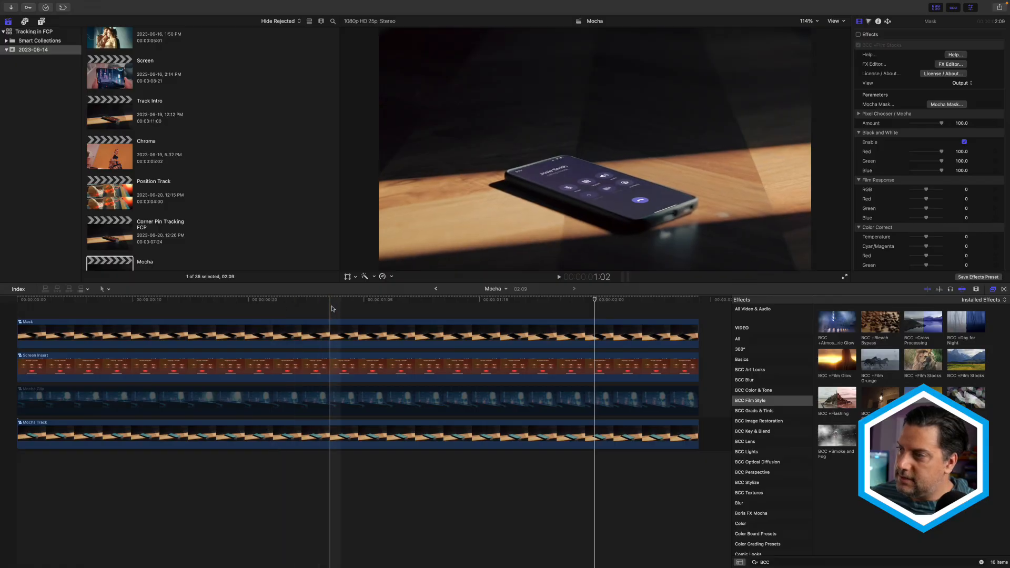
- Enter the Mask compound clip and select the upper Mocha Track clip
click(307, 300)
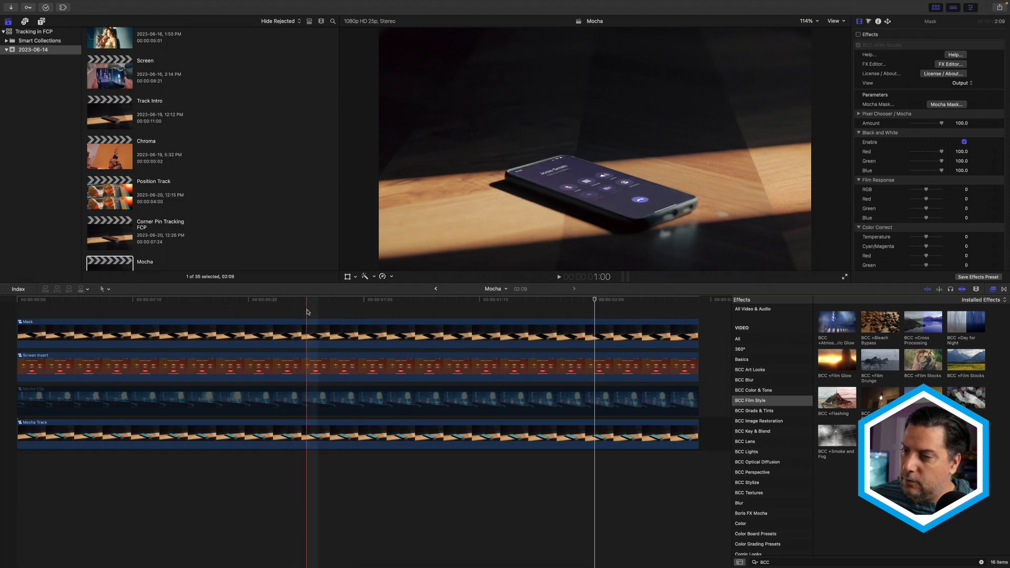
click(308, 299)
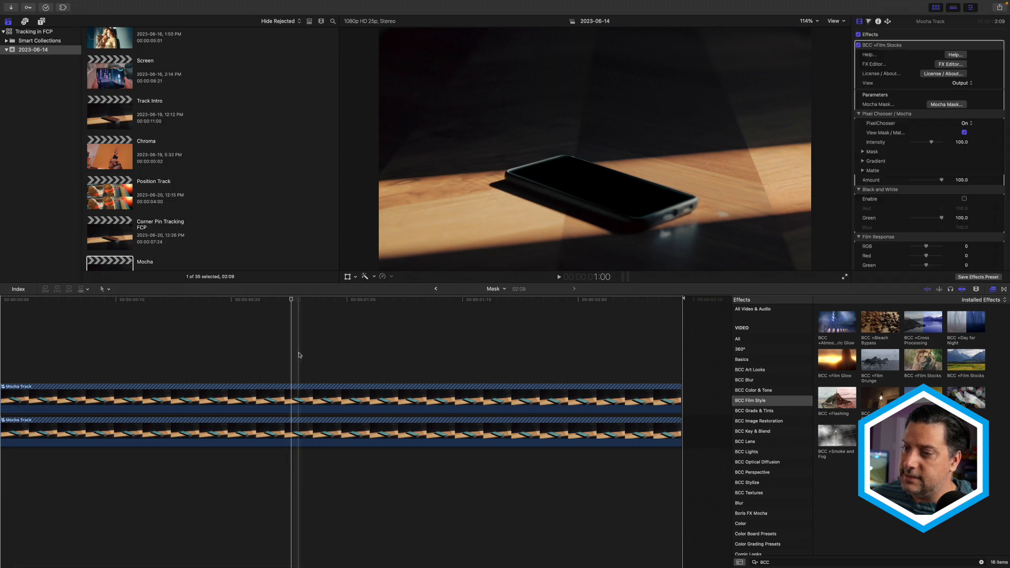
click(290, 396)
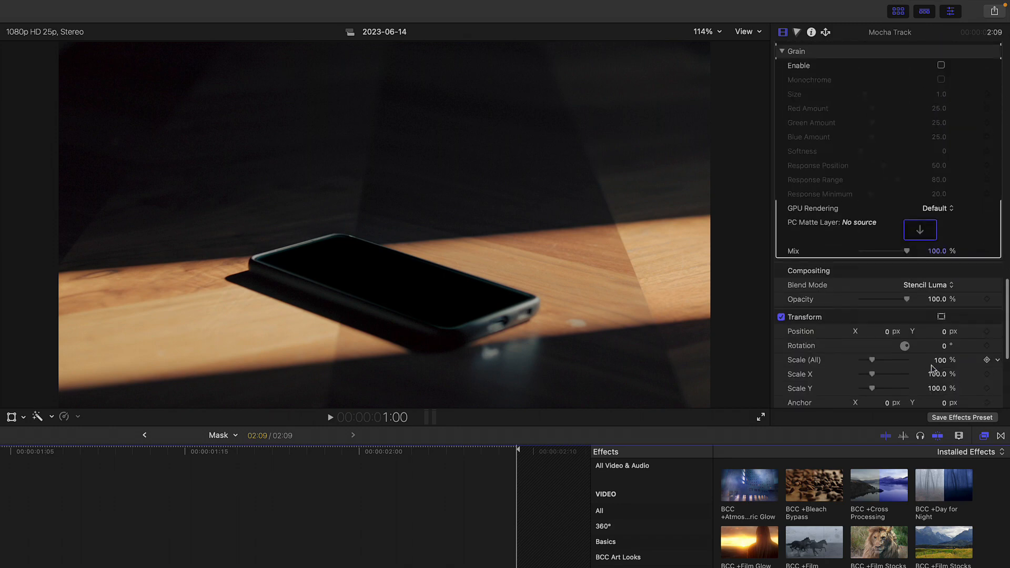
- Set the clip's blend mode to Normal to reveal the matte, then launch its Mocha Mask tracker
click(927, 285)
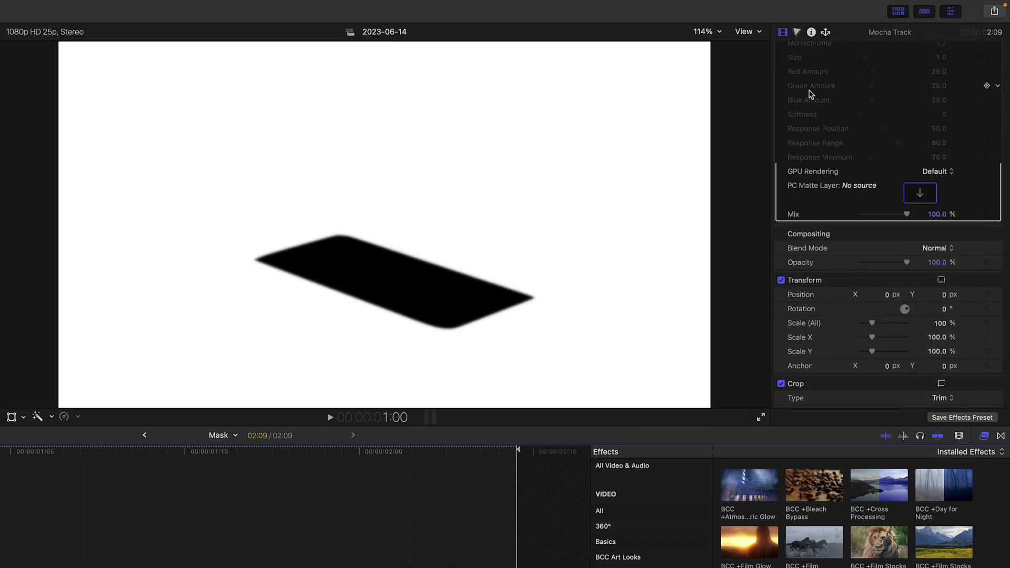
click(330, 417)
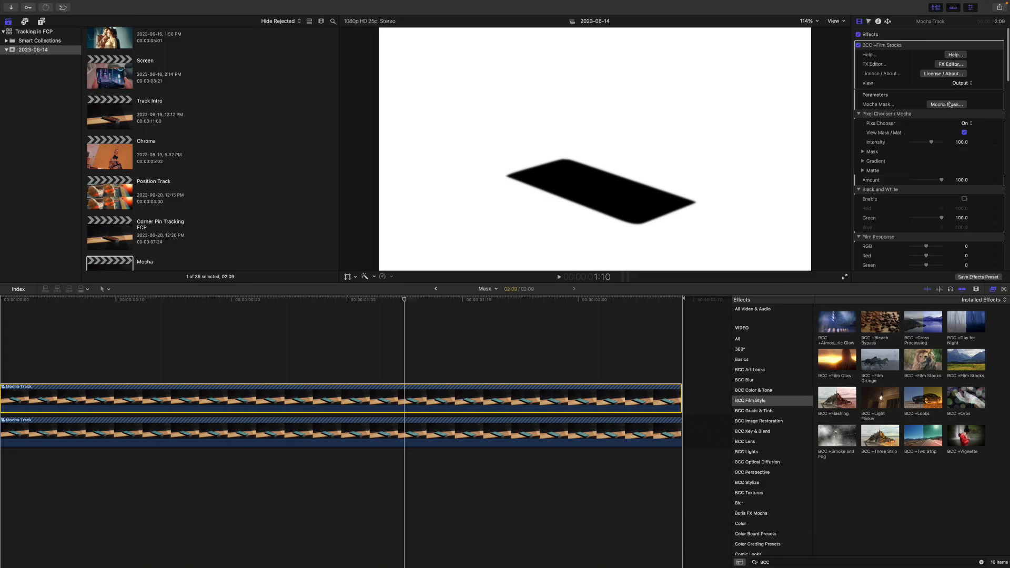
click(945, 104)
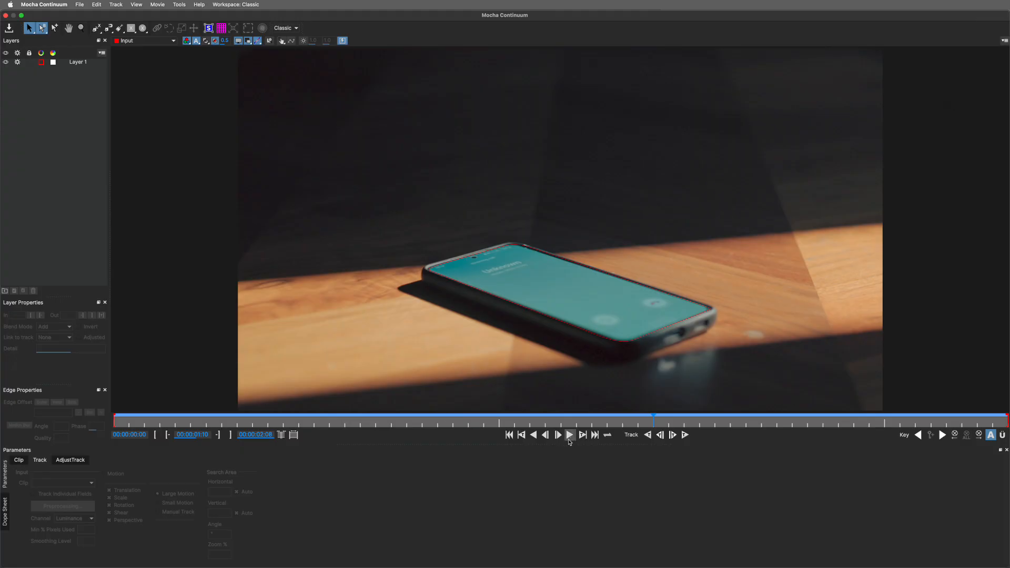
- Play the Layer 1 track in Mocha Continuum and return to Final Cut Pro
click(568, 434)
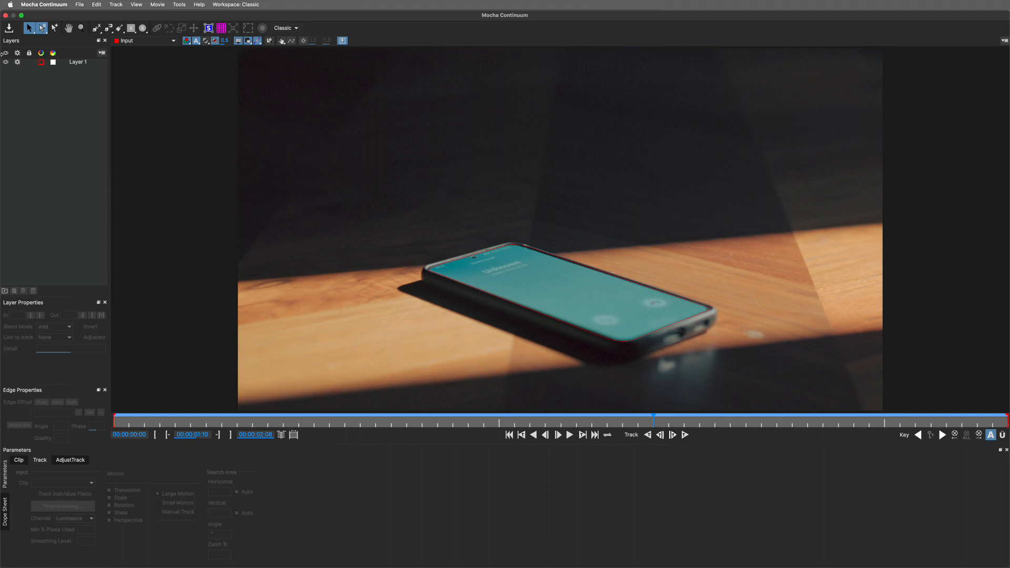
click(77, 62)
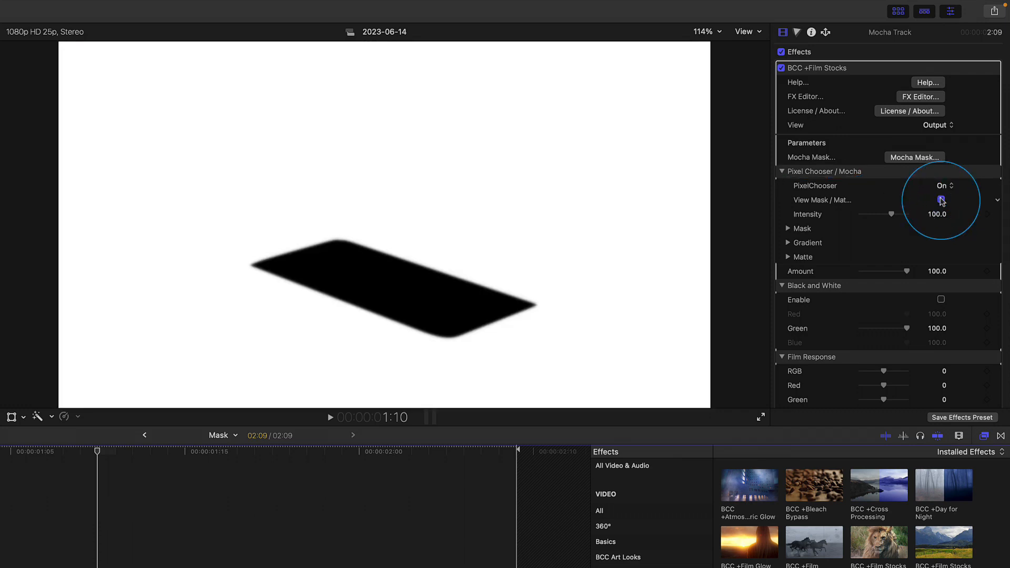
click(940, 200)
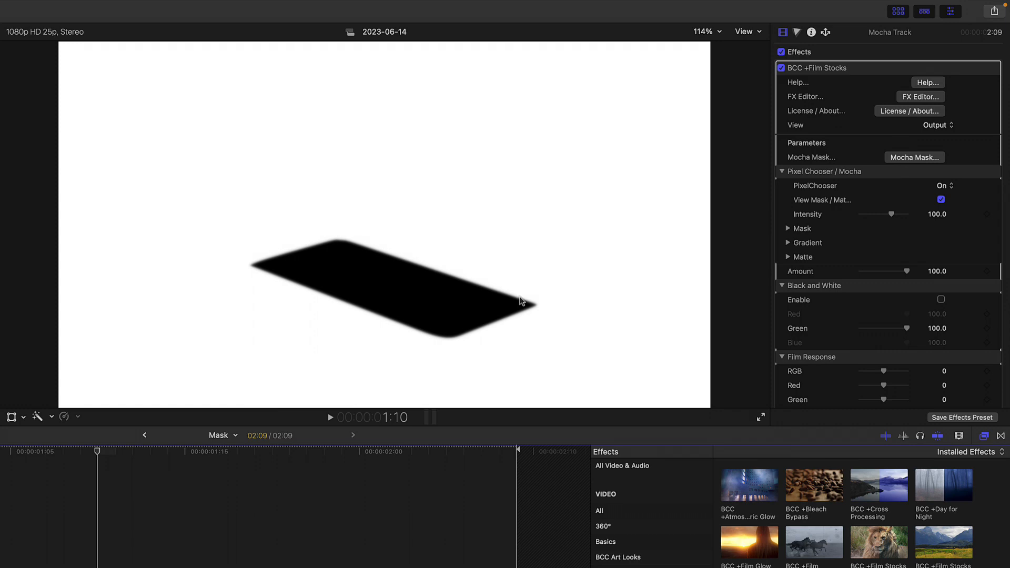
click(330, 416)
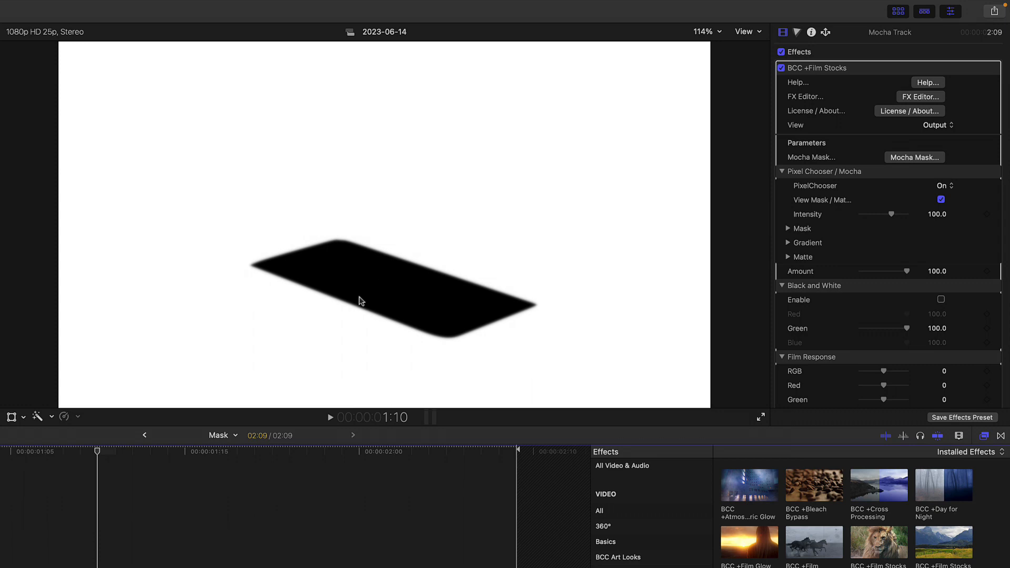
mouse_move(389, 241)
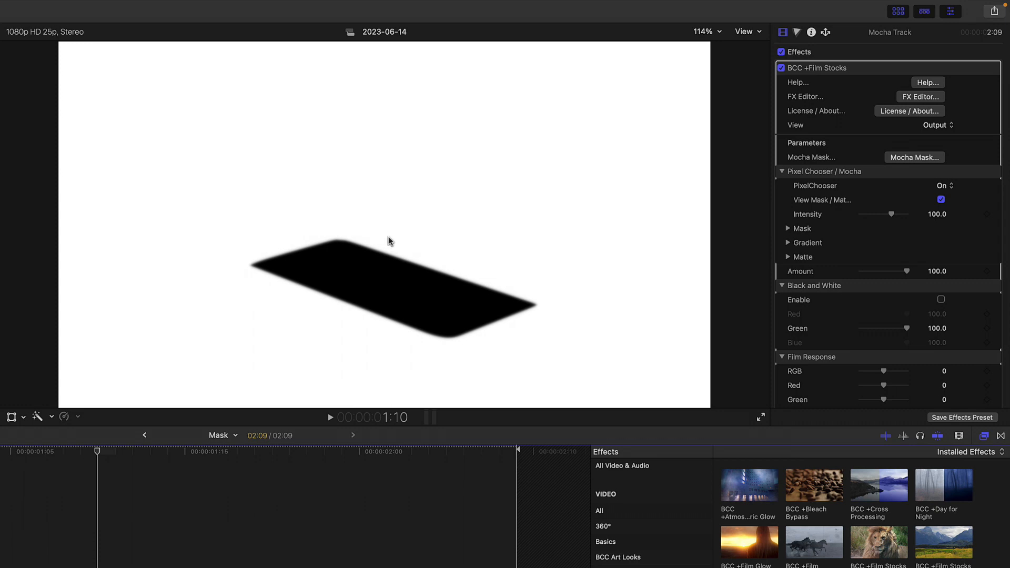
- Set the upper Mocha Track clip's blend mode back to Stencil Luma
scroll(down, 3)
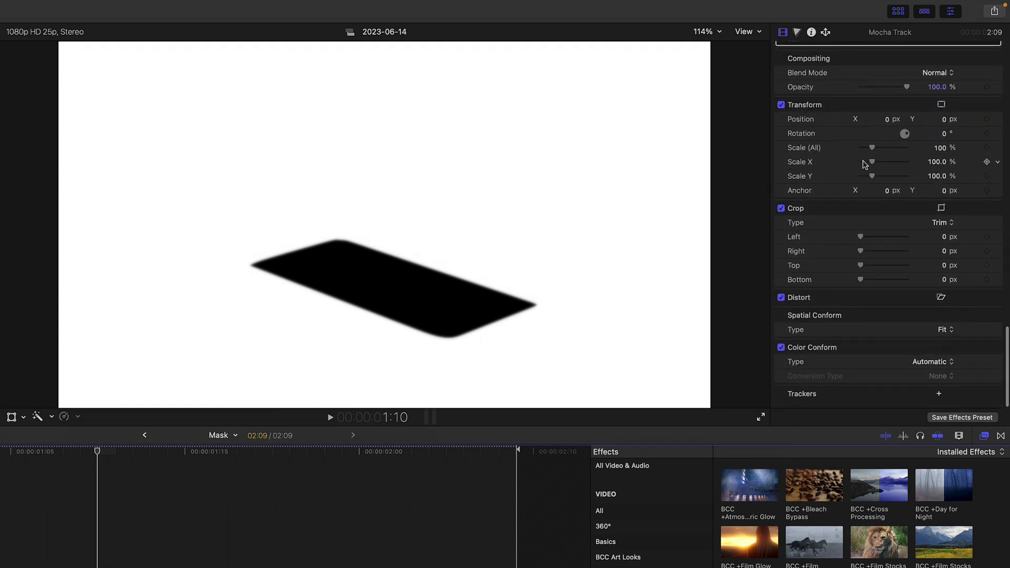
click(937, 72)
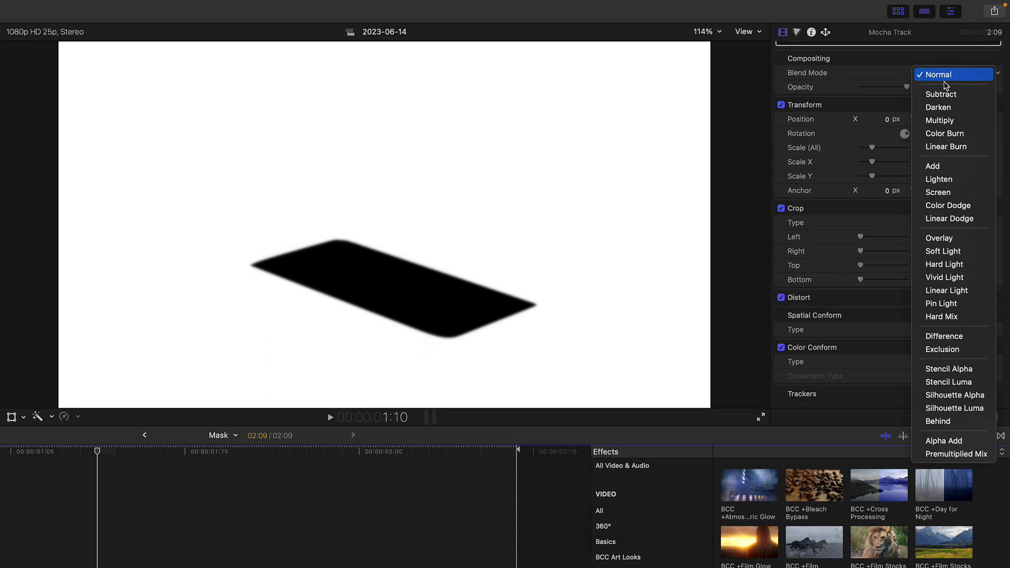
click(947, 382)
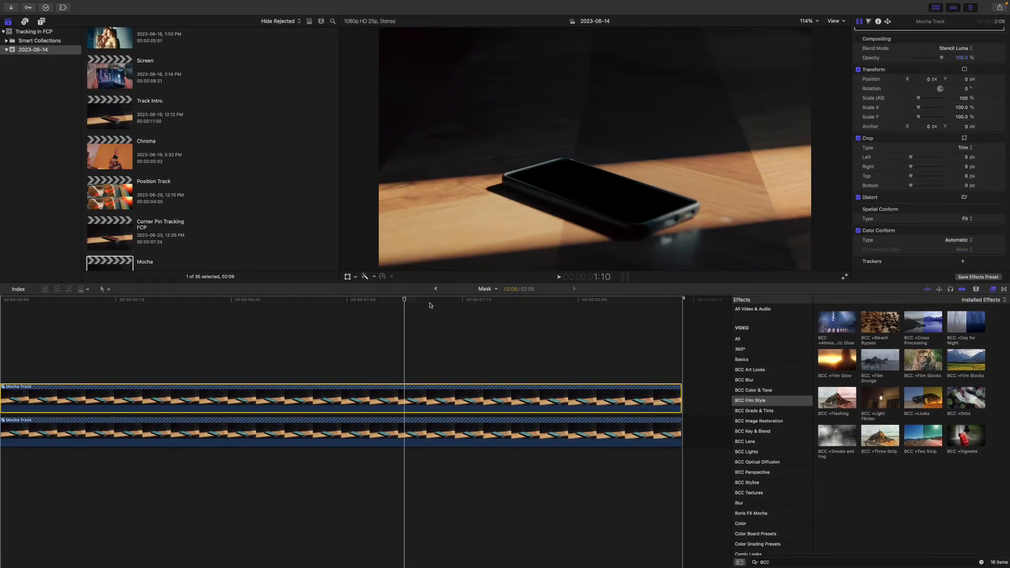